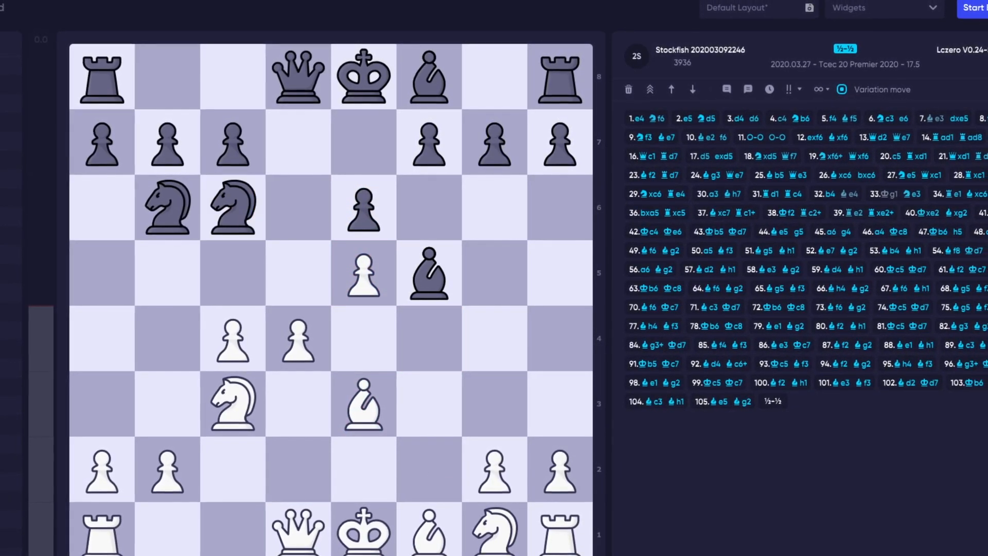
- Download the Windows build of Stockfish 14.1 and bring up a blank Add New Engine form
{"action": "left_click", "coordinate": [953, 57]}
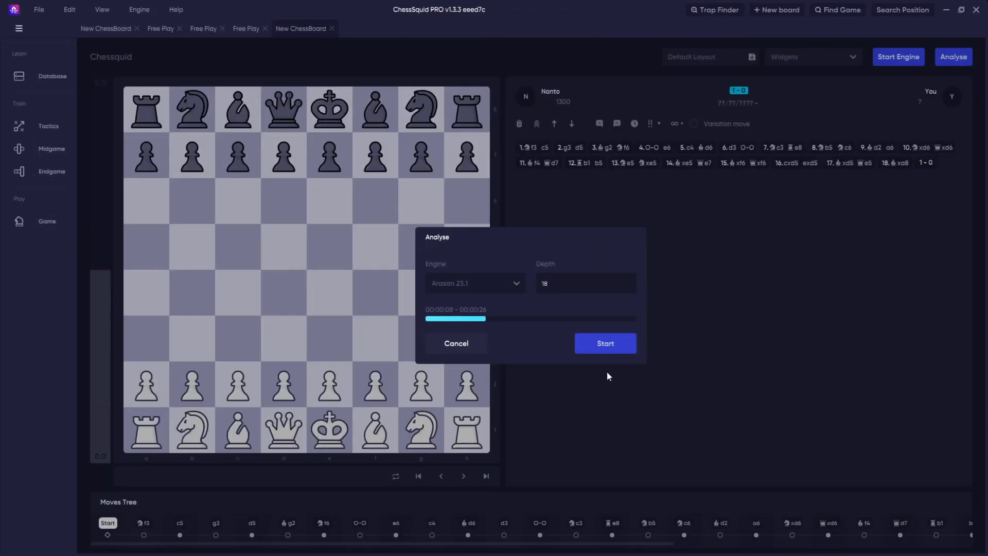
{"action": "left_click", "coordinate": [604, 344]}
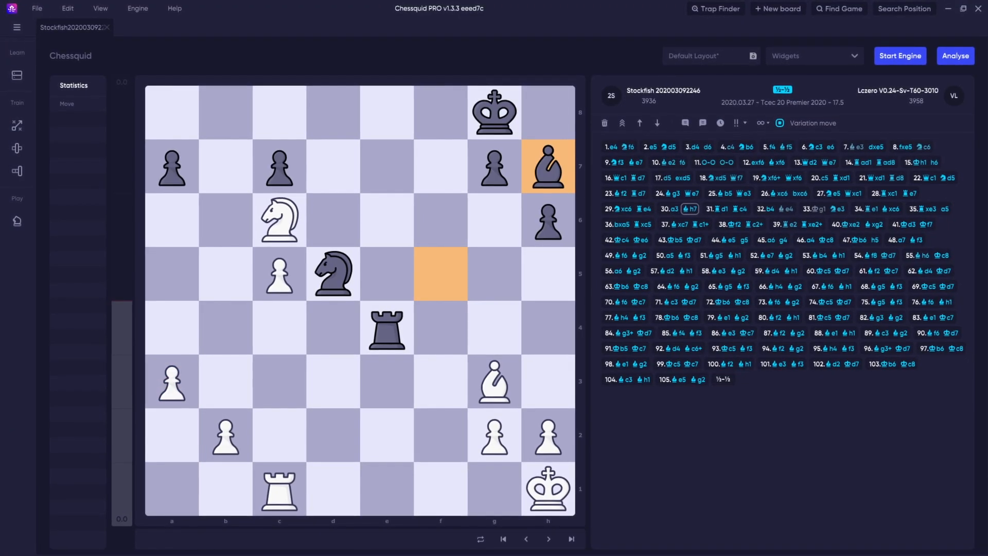
{"action": "left_click", "coordinate": [954, 56]}
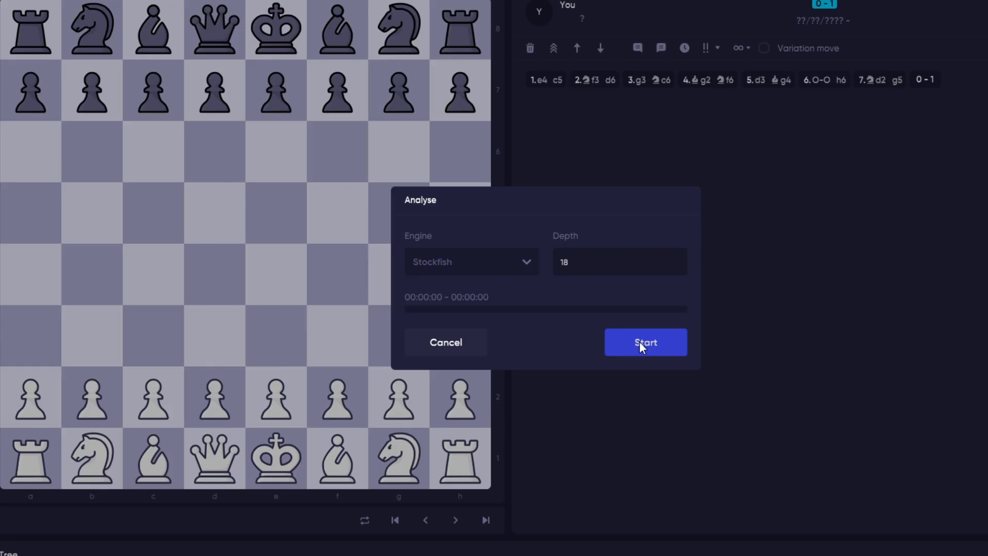
{"action": "left_click", "coordinate": [645, 342]}
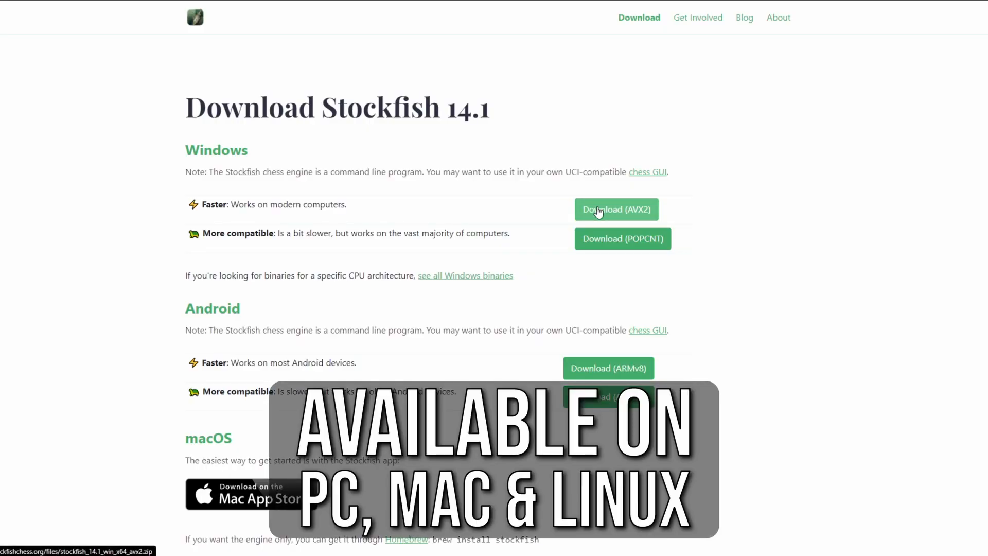
{"action": "left_click", "coordinate": [616, 210]}
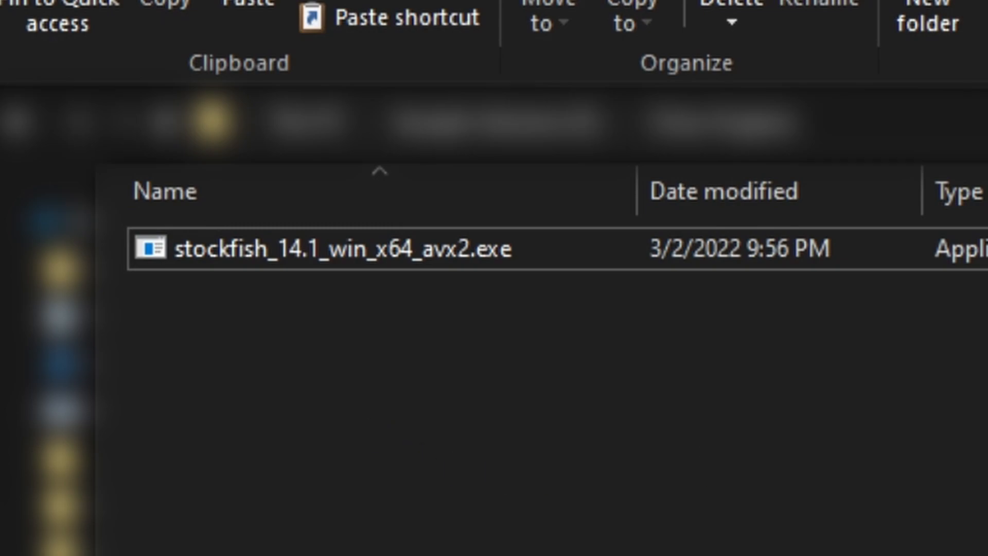
{"action": "left_click", "coordinate": [426, 19]}
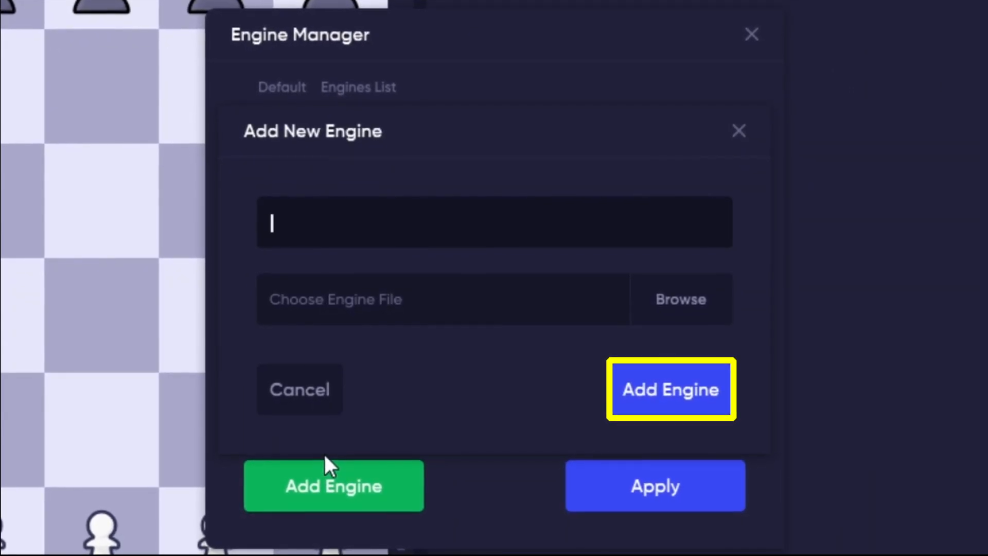
- Add an engine named 'Stockfish 2021' using stockfish_14.1_win_x64_avx2.exe
{"action": "type", "text": "Stockfish 2021"}
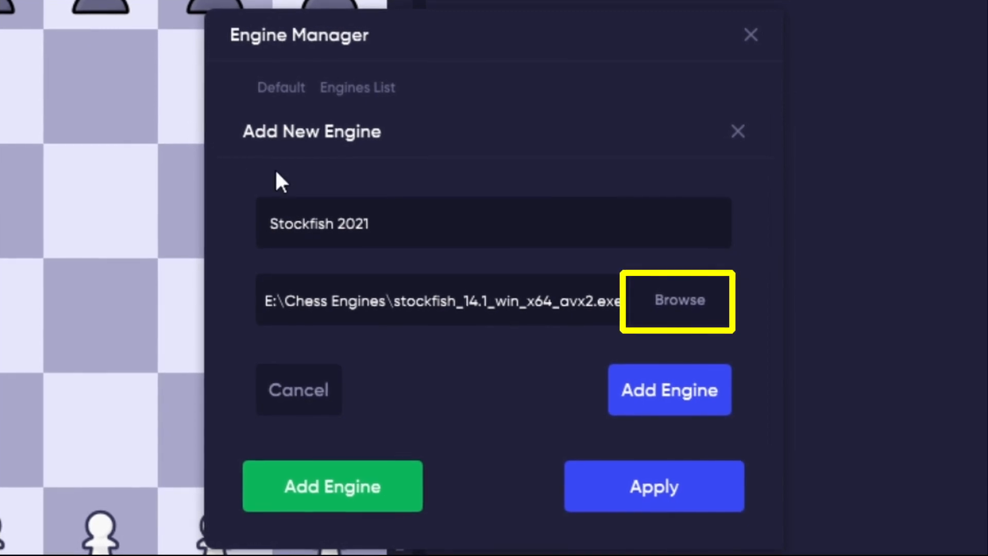
{"action": "left_click", "coordinate": [669, 390]}
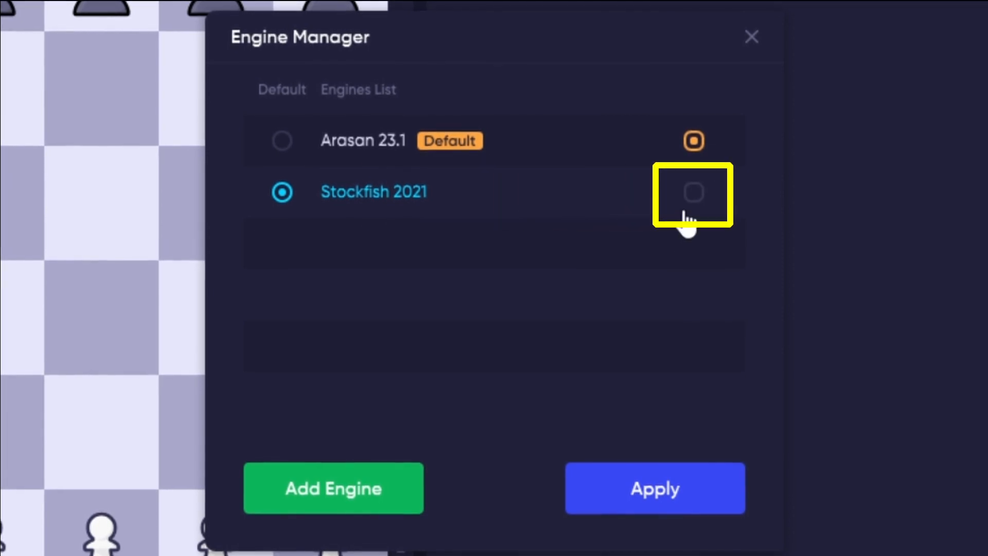
- Make Stockfish 2021 the default engine
{"action": "left_click", "coordinate": [691, 192]}
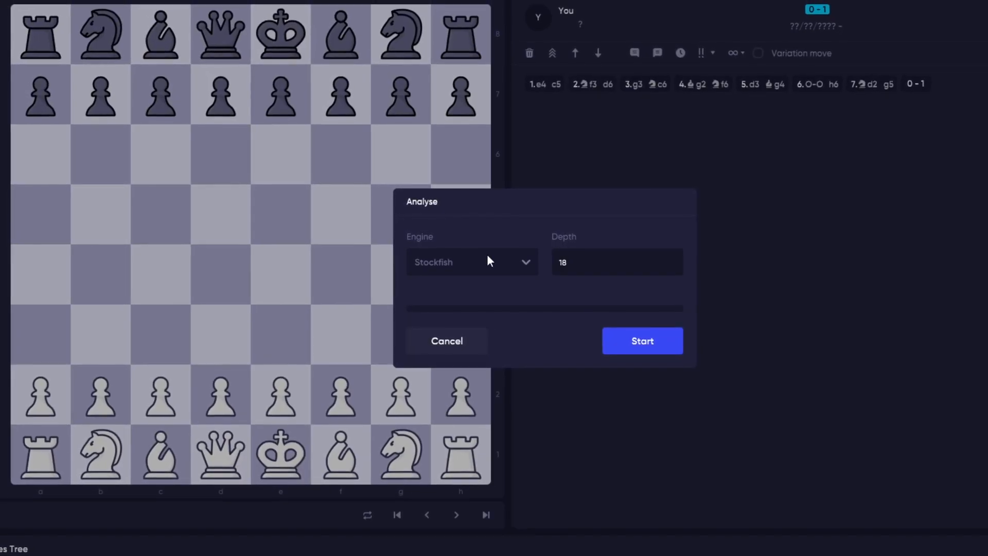
- Run the depth-18 Stockfish analysis of the finished game to completion
{"action": "left_click", "coordinate": [643, 340]}
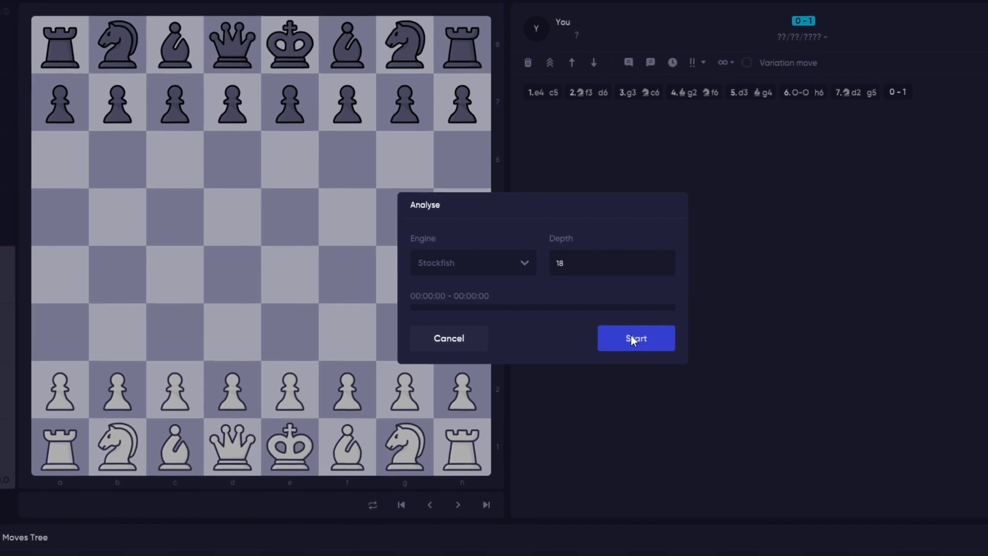
{"action": "left_click", "coordinate": [636, 339]}
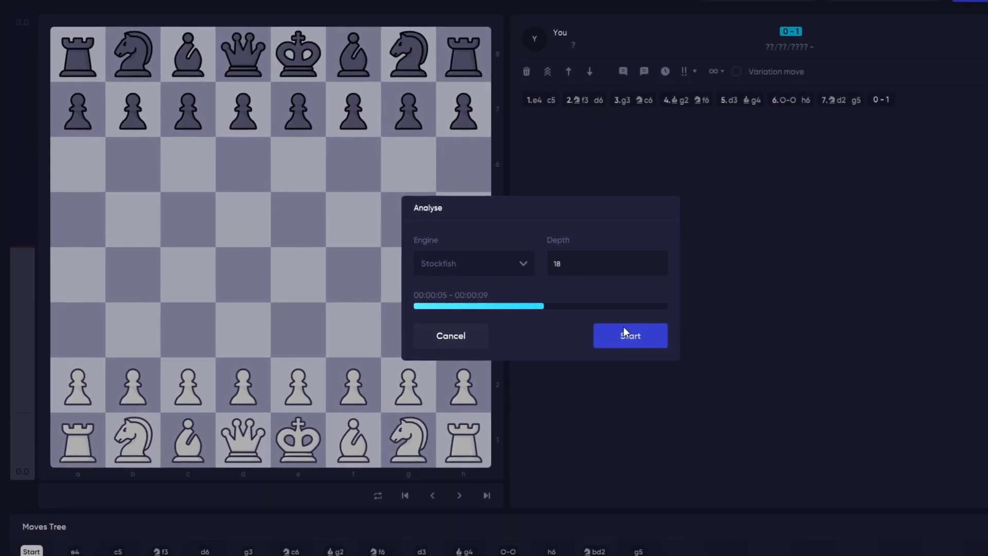
{"action": "left_click", "coordinate": [629, 335]}
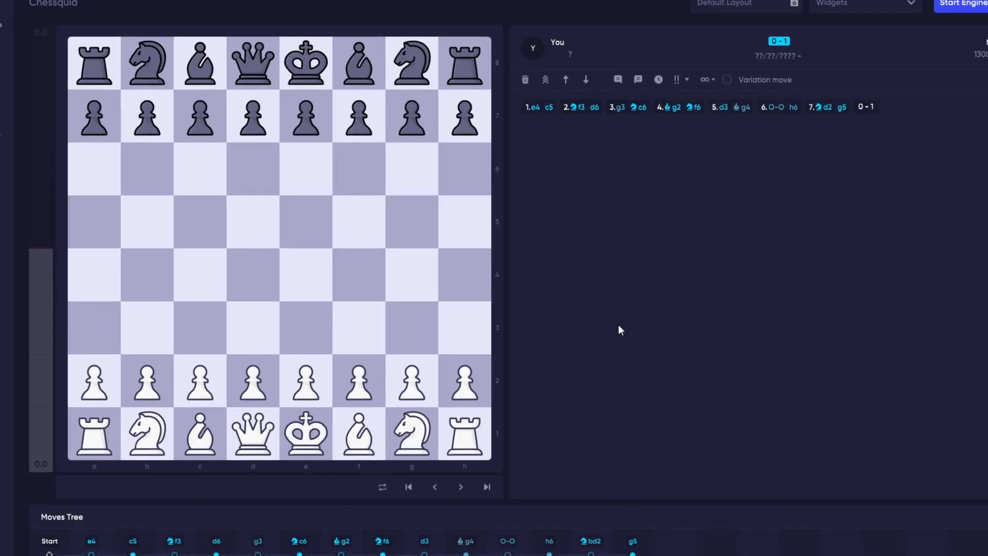